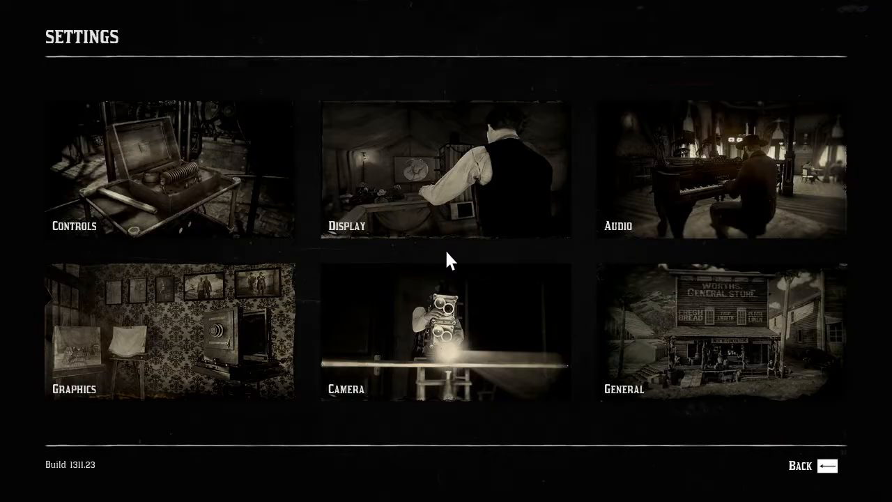
View the Graphics settings where Texture Quality currently reads Medium
{"action": "left_click", "coordinate": [170, 332]}
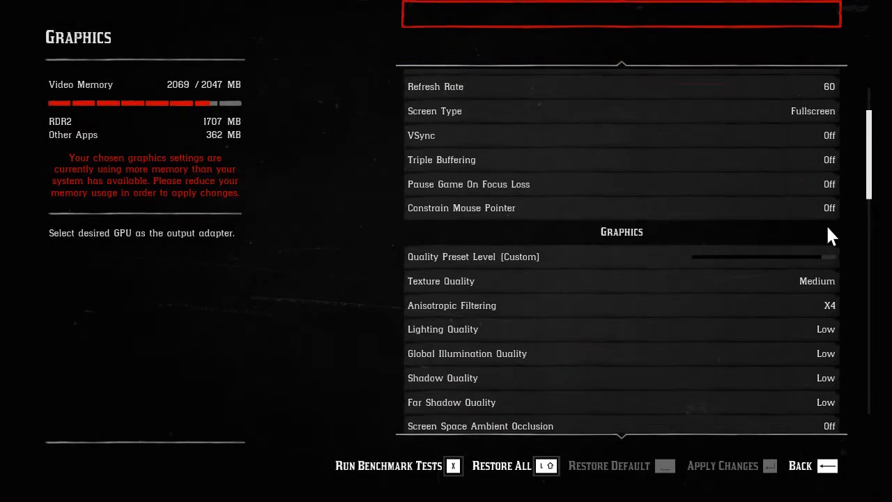
{"action": "mouse_move", "coordinate": [825, 282]}
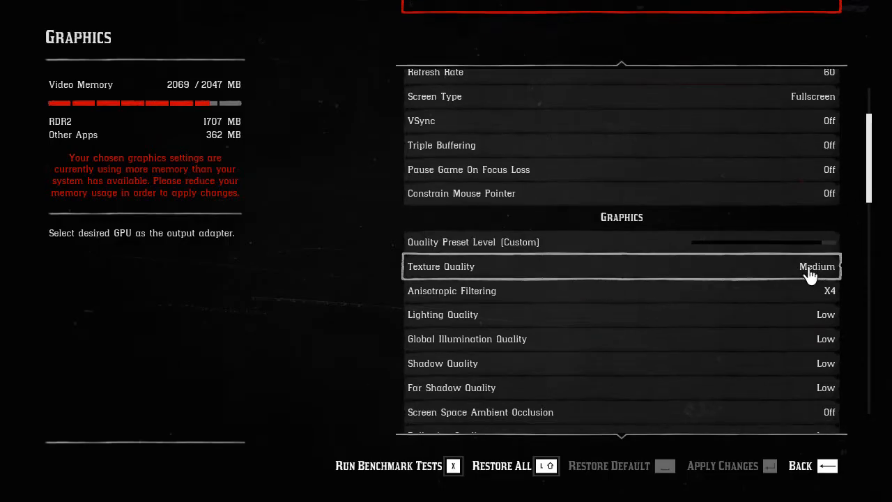
{"action": "mouse_move", "coordinate": [679, 279]}
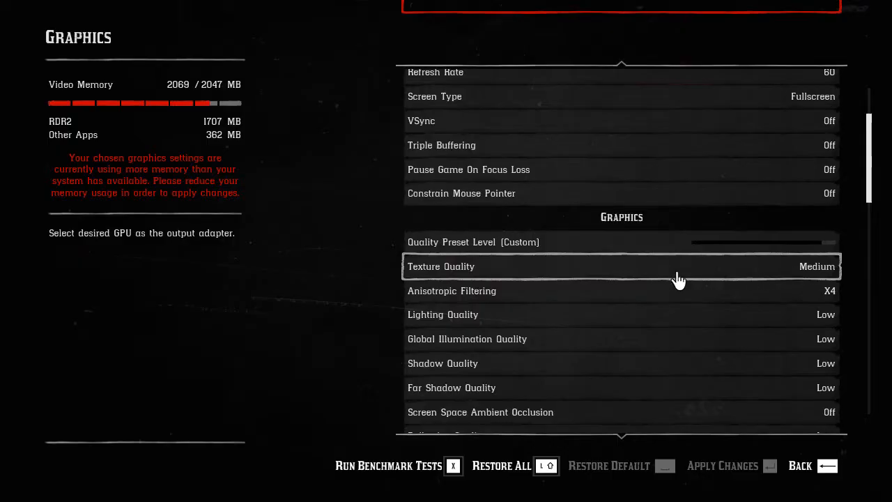
{"action": "mouse_move", "coordinate": [786, 273]}
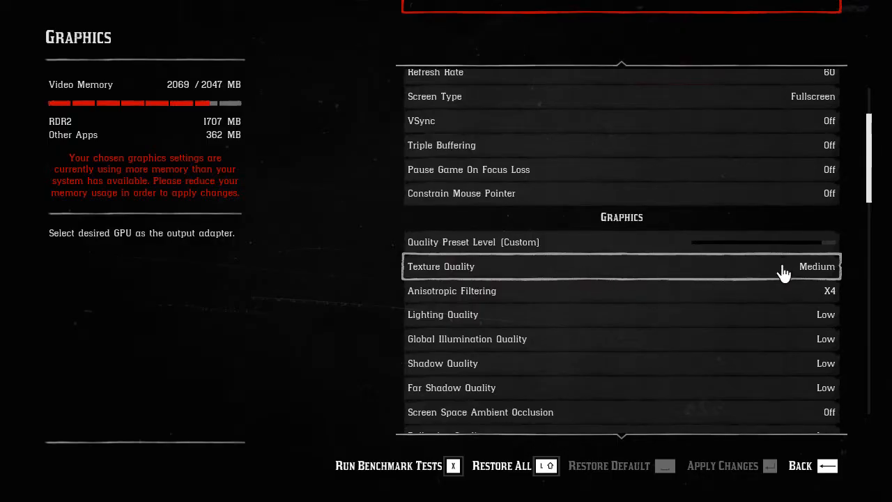
{"action": "mouse_move", "coordinate": [580, 272]}
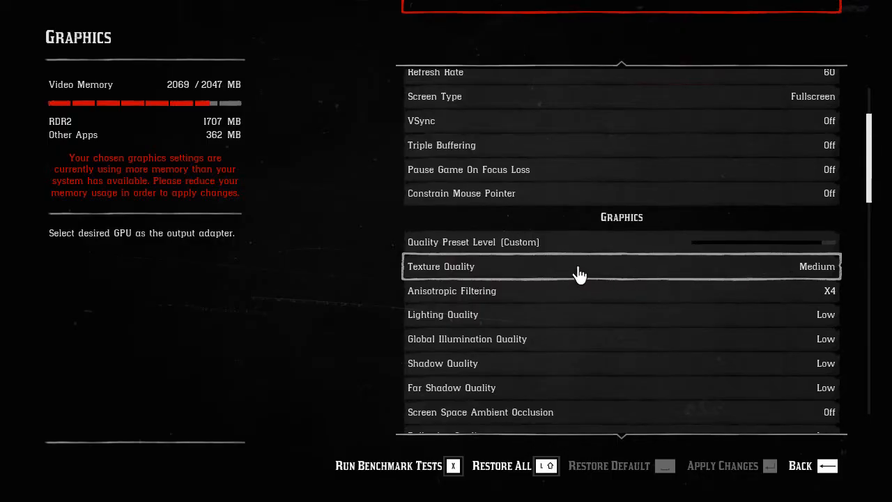
{"action": "mouse_move", "coordinate": [165, 198]}
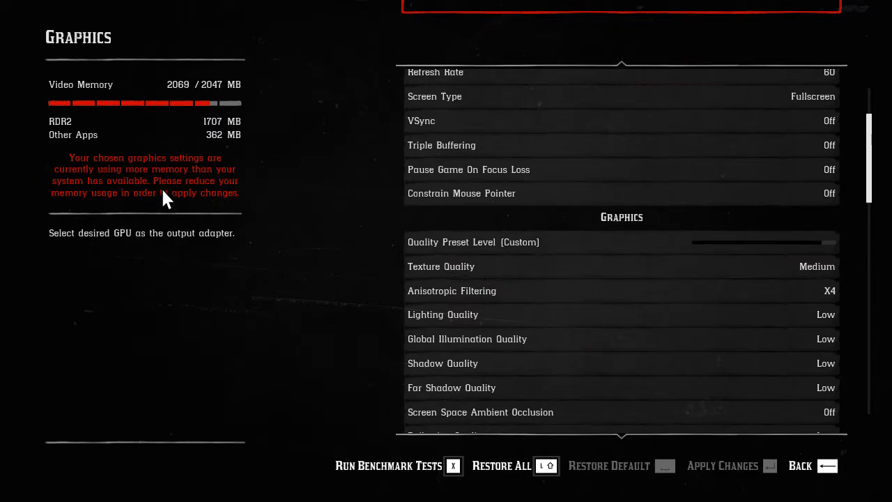
{"action": "mouse_move", "coordinate": [103, 216]}
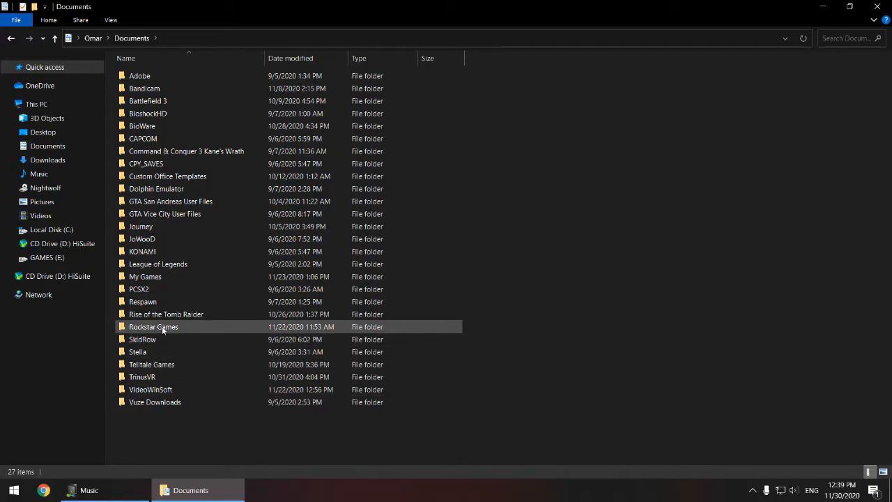
Open system.xml from Documents > Rockstar Games > Red Dead Redemption 2 > Settings in Notepad
{"action": "double_click", "coordinate": [154, 326]}
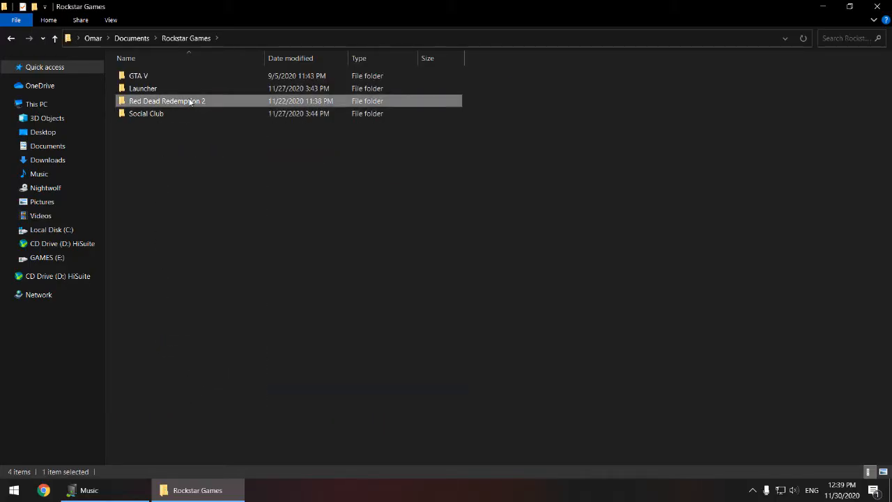
{"action": "double_click", "coordinate": [167, 100]}
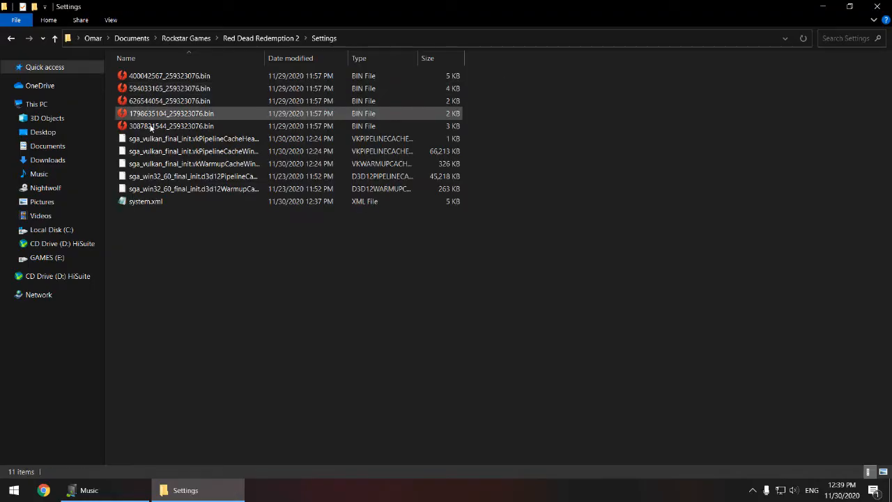
{"action": "left_click", "coordinate": [145, 200]}
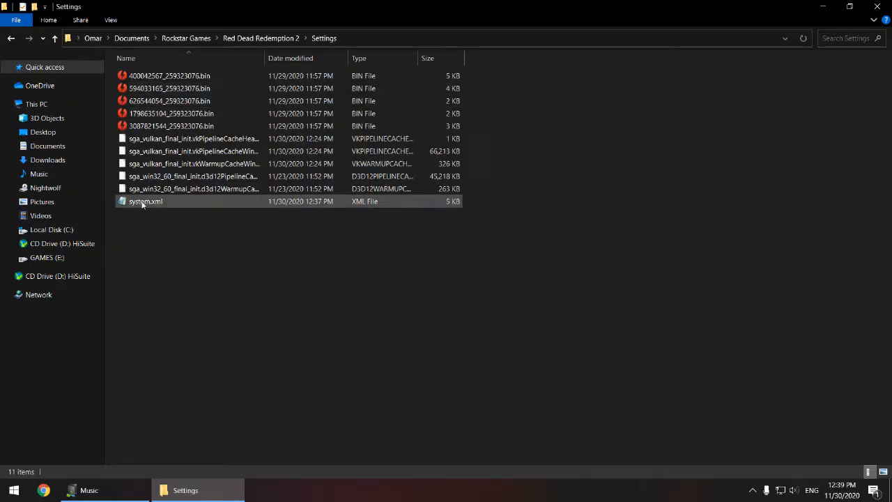
{"action": "mouse_move", "coordinate": [145, 201]}
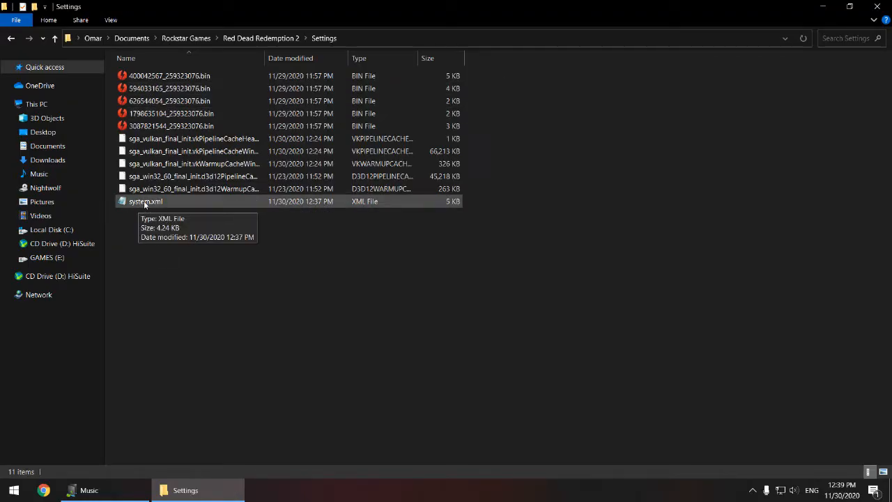
{"action": "right_click", "coordinate": [145, 200]}
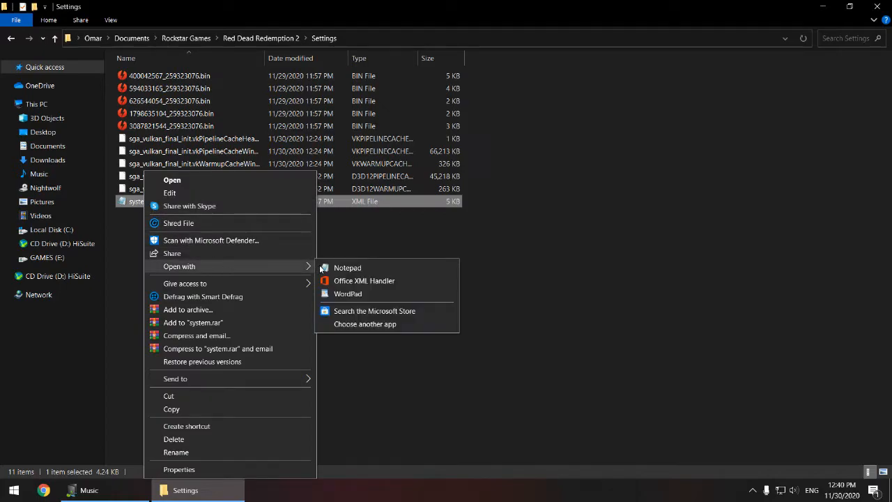
{"action": "left_click", "coordinate": [347, 268]}
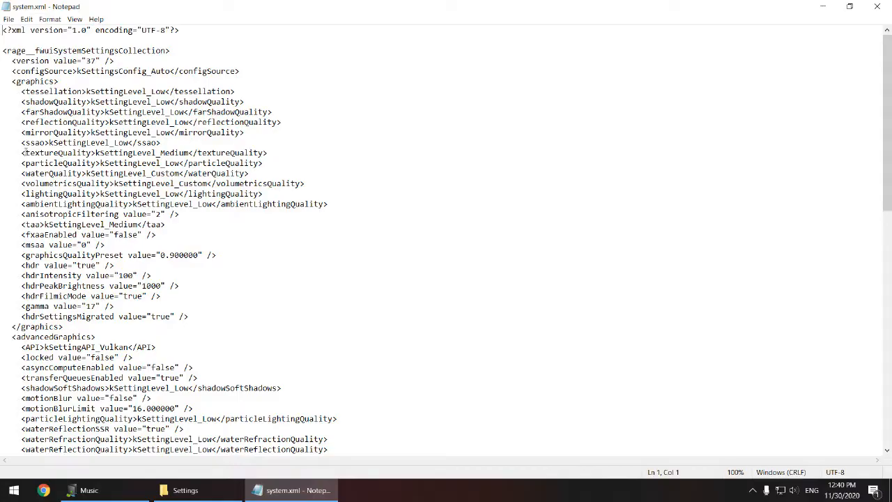
Replace the textureQuality value Medium with the new level and save system.xml
{"action": "left_click", "coordinate": [159, 152]}
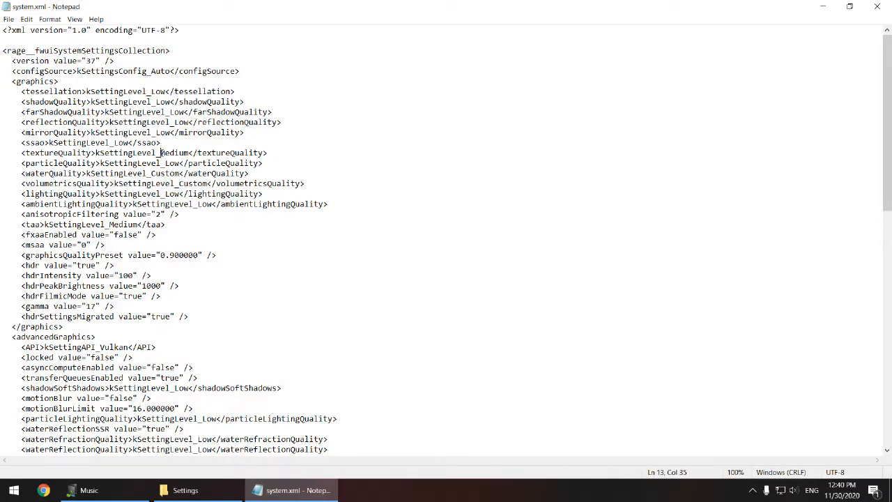
{"action": "double_click", "coordinate": [173, 151]}
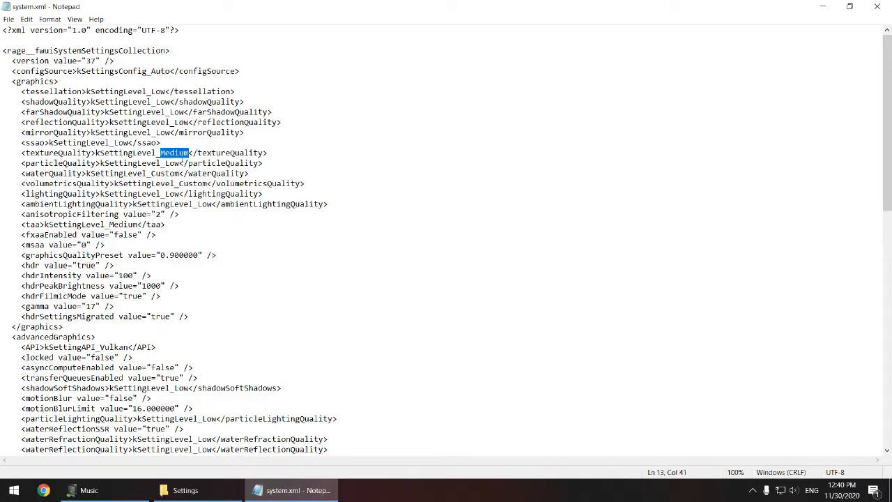
{"action": "type", "text": "Low"}
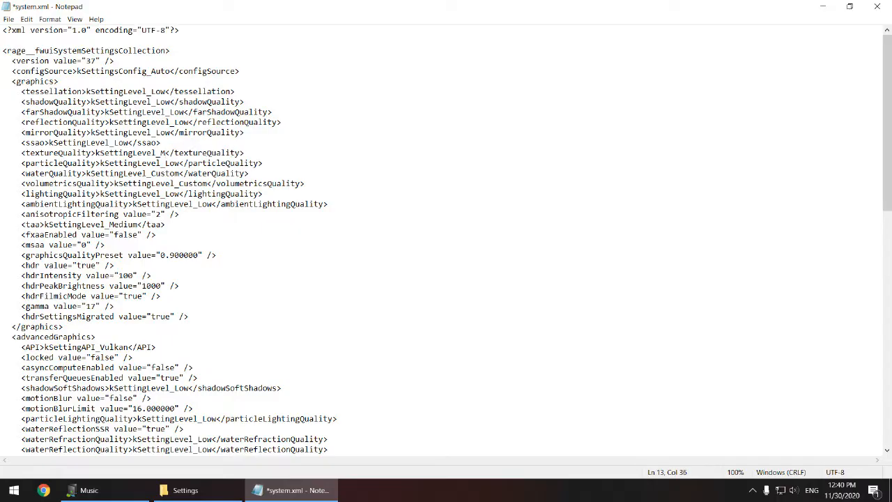
{"action": "type", "text": "edium"}
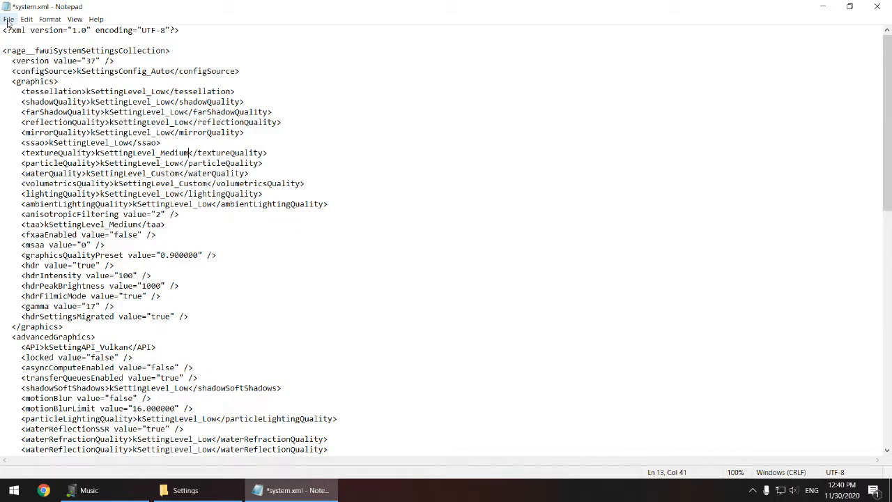
{"action": "left_click", "coordinate": [184, 490]}
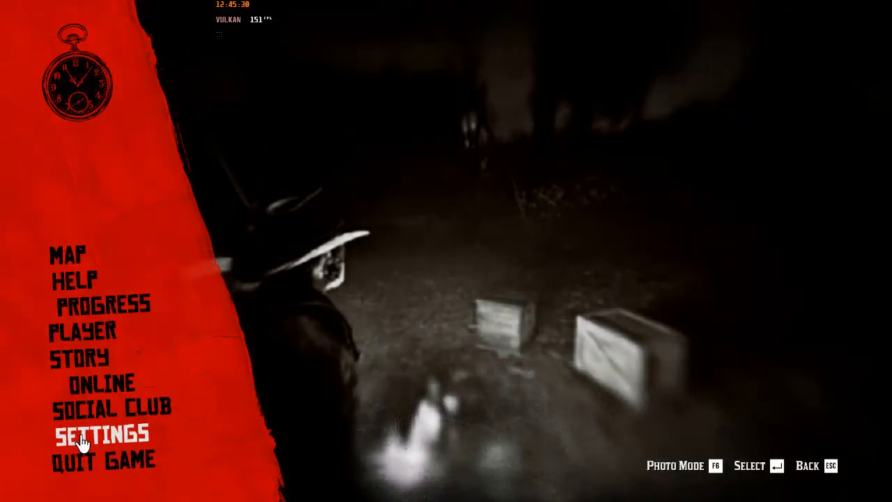
Return to the in-game Graphics settings, where Texture Quality still shows Medium
{"action": "left_click", "coordinate": [103, 435]}
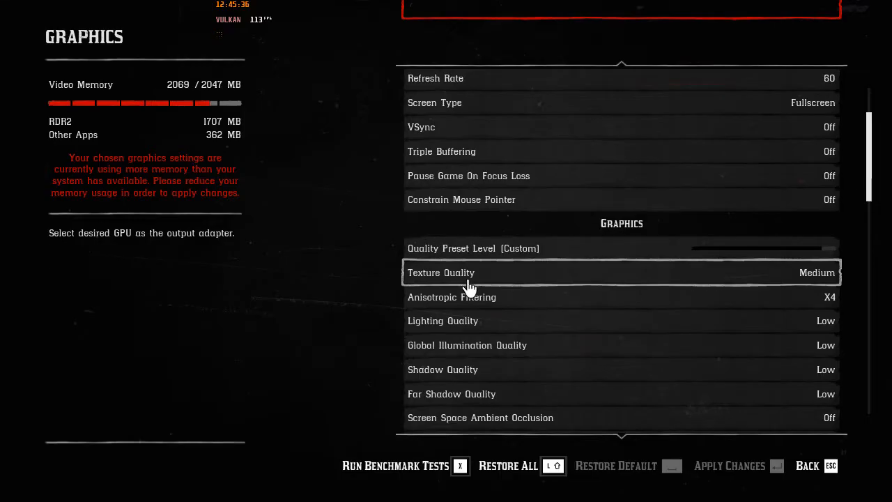
{"action": "mouse_move", "coordinate": [833, 288]}
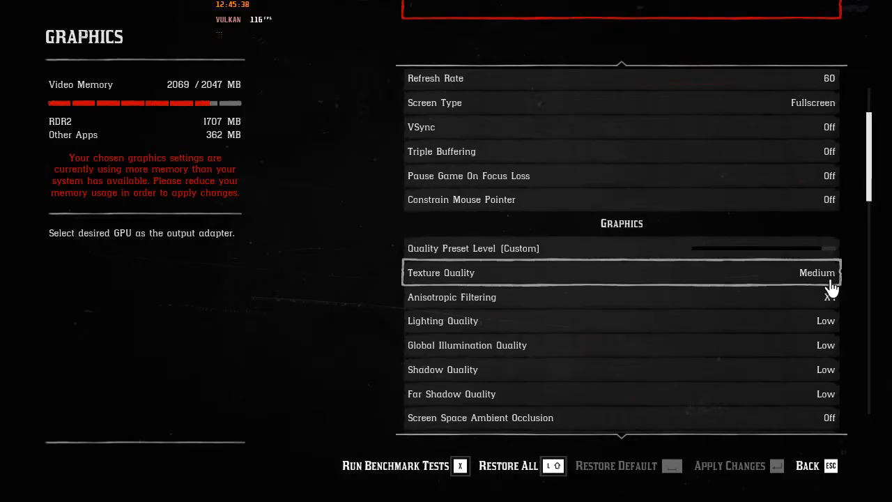